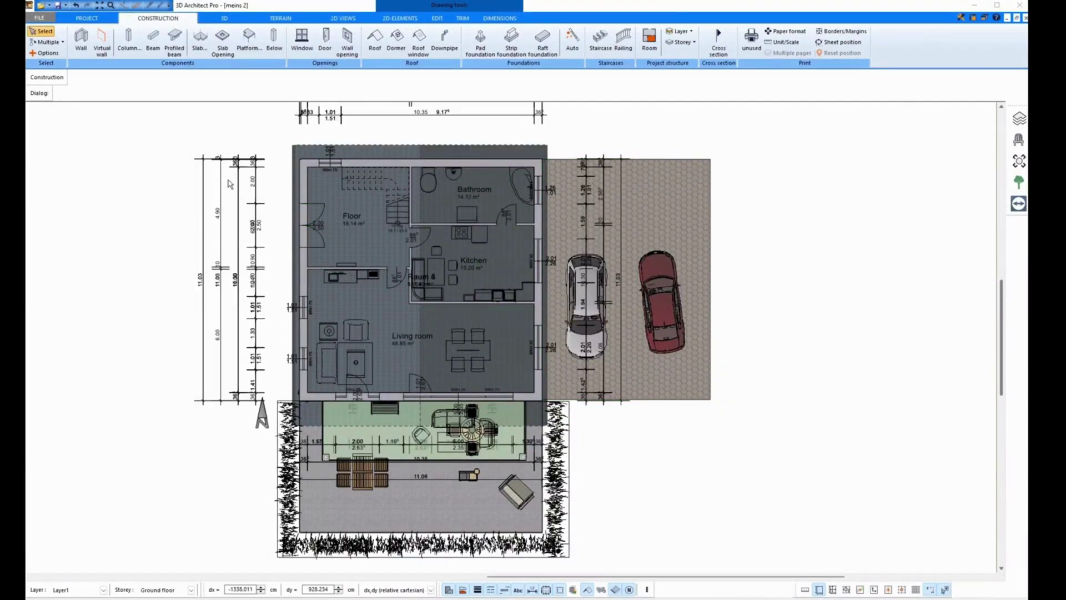
- Draw cross-section line A–A across the ground-floor plan after a quick look at the 3D view
{"action": "left_click", "coordinate": [223, 18]}
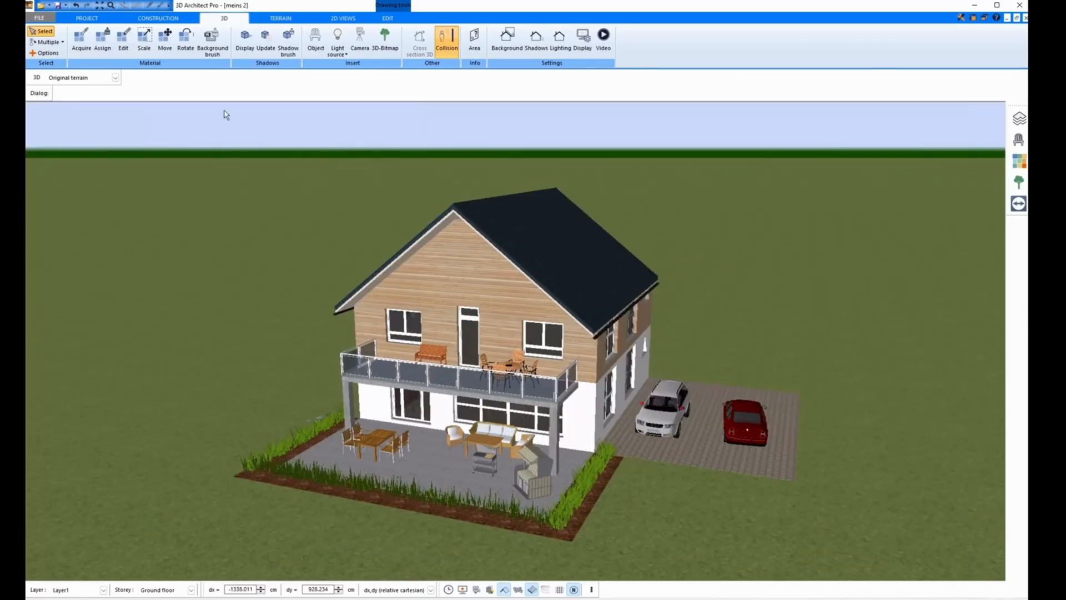
{"action": "left_click", "coordinate": [158, 18]}
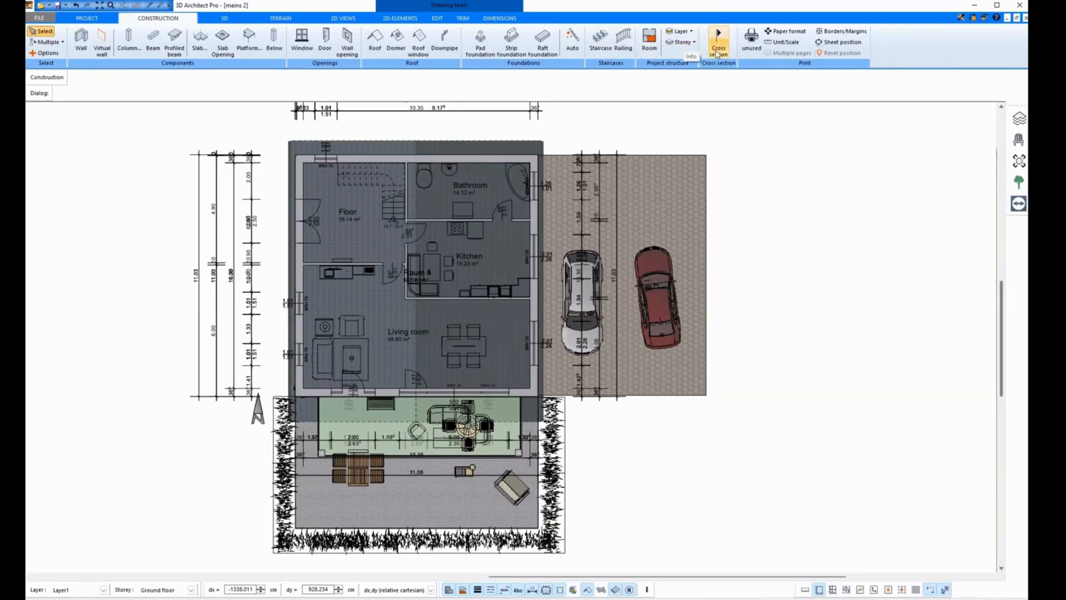
{"action": "left_click", "coordinate": [719, 38]}
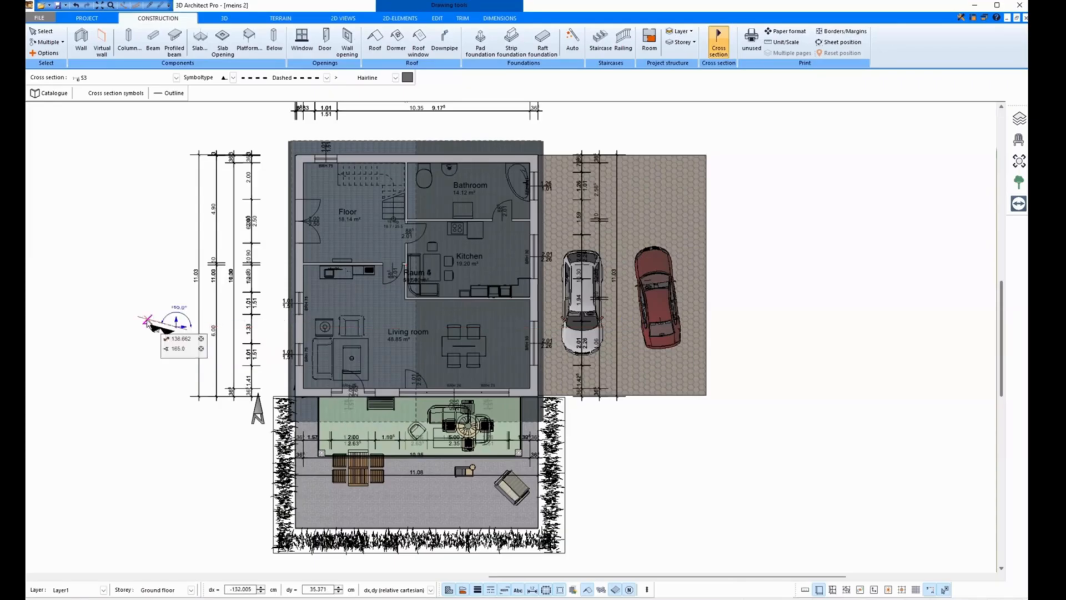
{"action": "left_click_drag", "start_coordinate": [147, 320], "coordinate": [632, 333]}
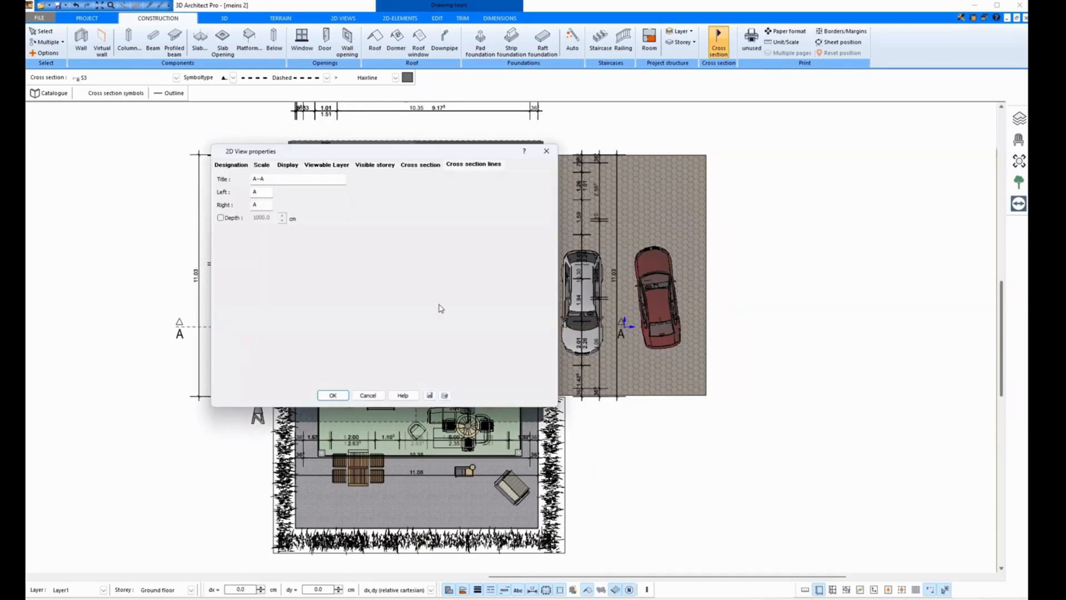
{"action": "mouse_move", "coordinate": [423, 293]}
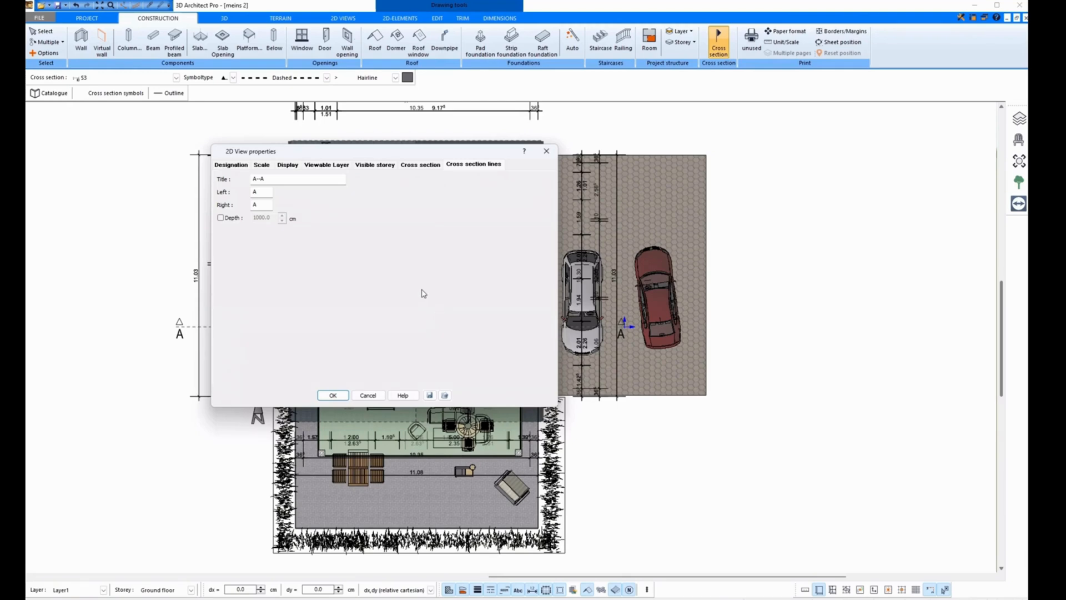
- Review Designation and Scale, then set Display to Covered borders (analytic)
{"action": "left_click", "coordinate": [231, 164]}
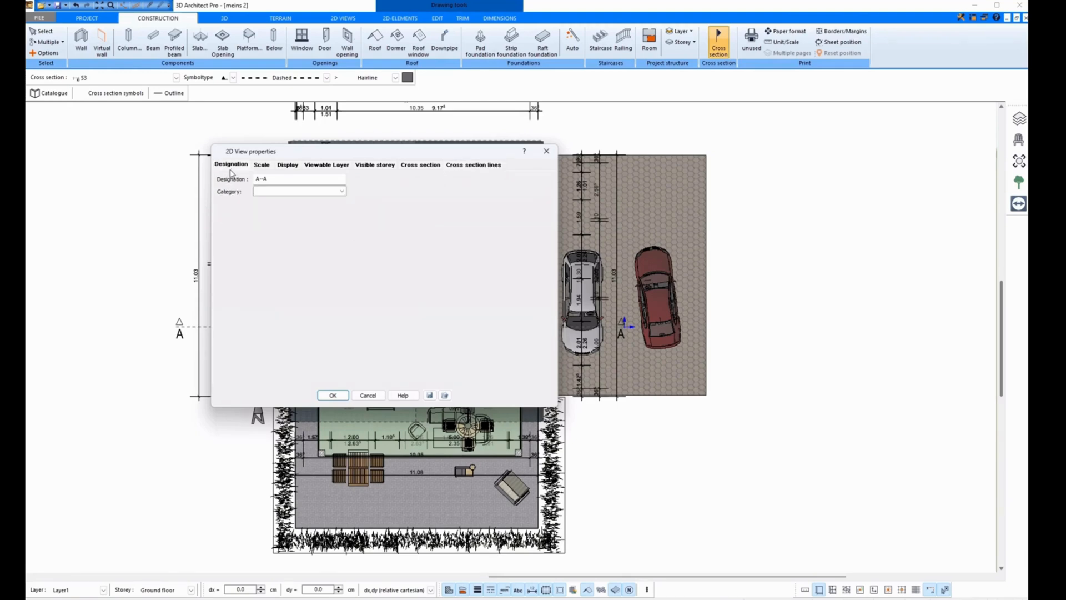
{"action": "left_click", "coordinate": [262, 164]}
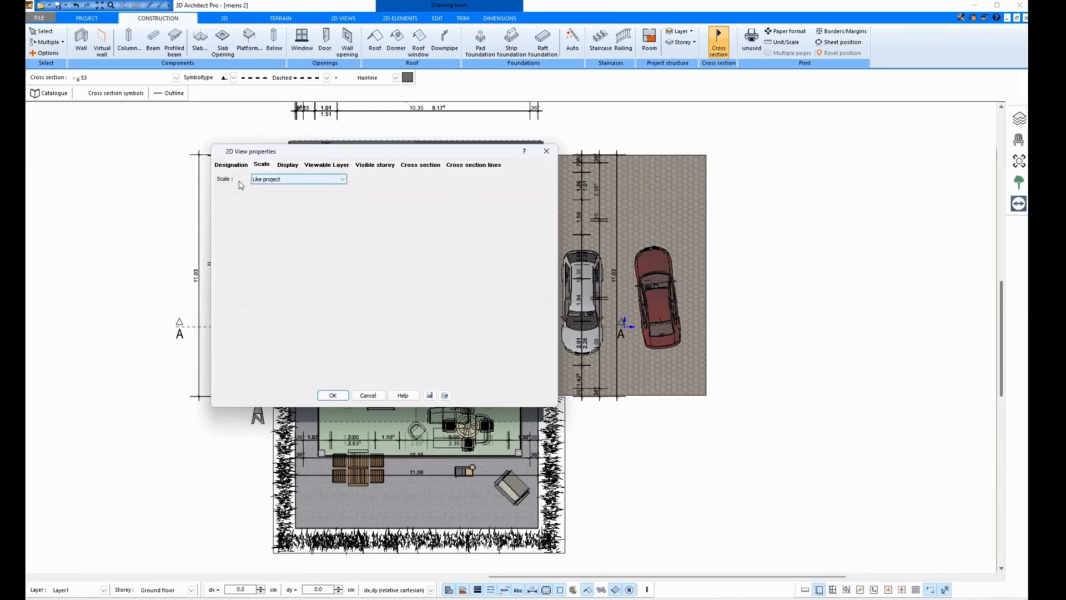
{"action": "left_click", "coordinate": [288, 164]}
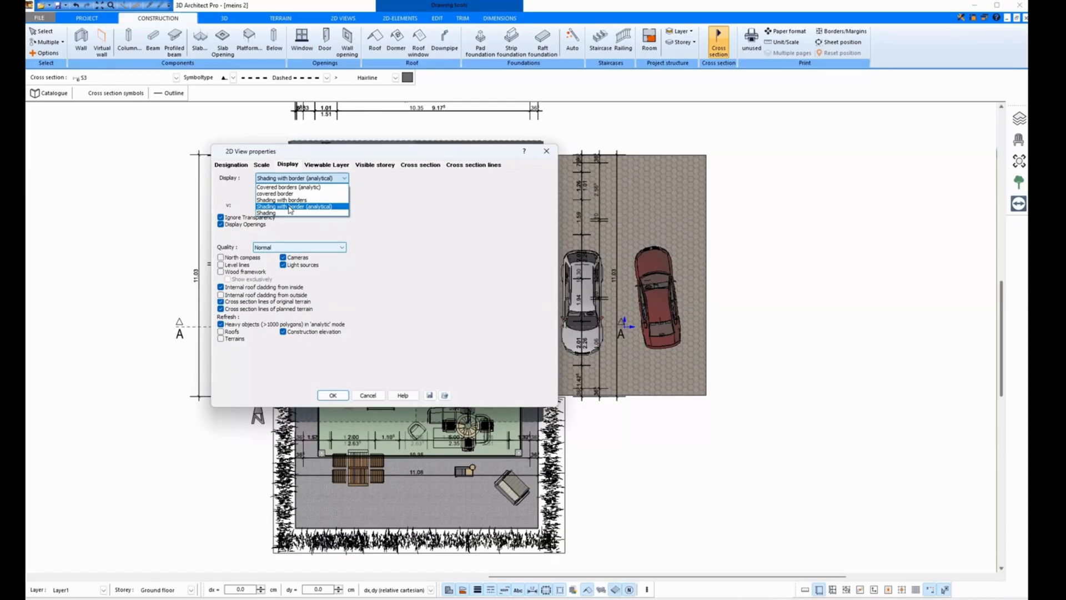
{"action": "mouse_move", "coordinate": [291, 200]}
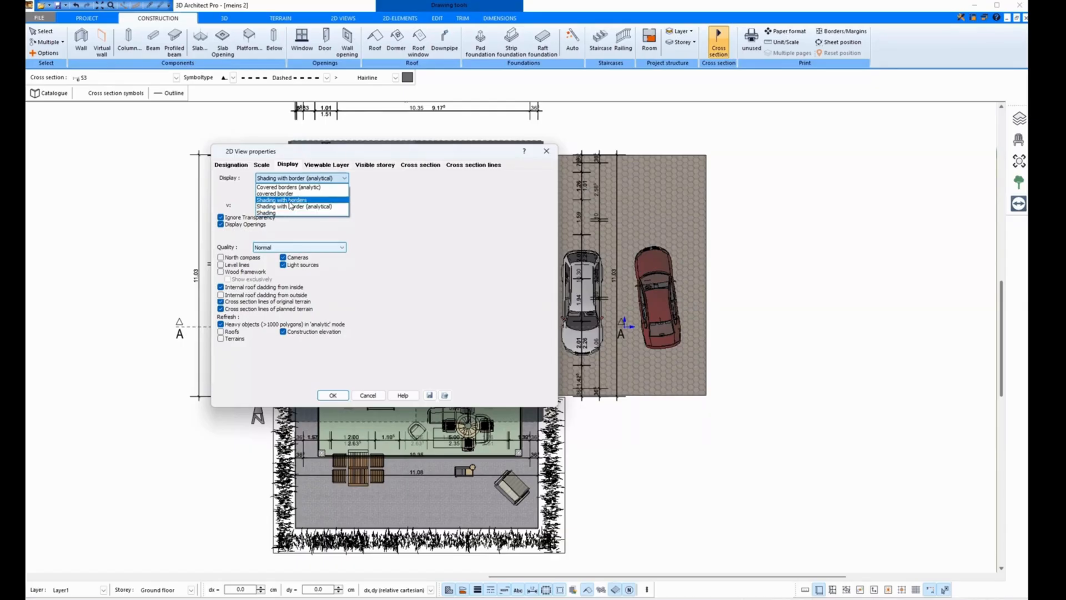
{"action": "mouse_move", "coordinate": [291, 188]}
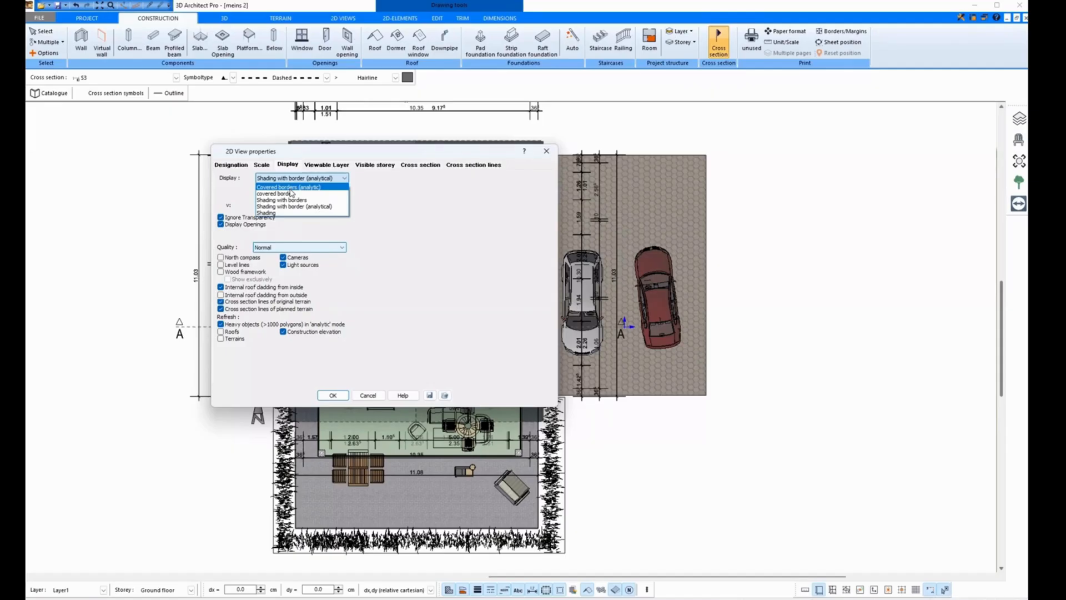
{"action": "left_click", "coordinate": [287, 187]}
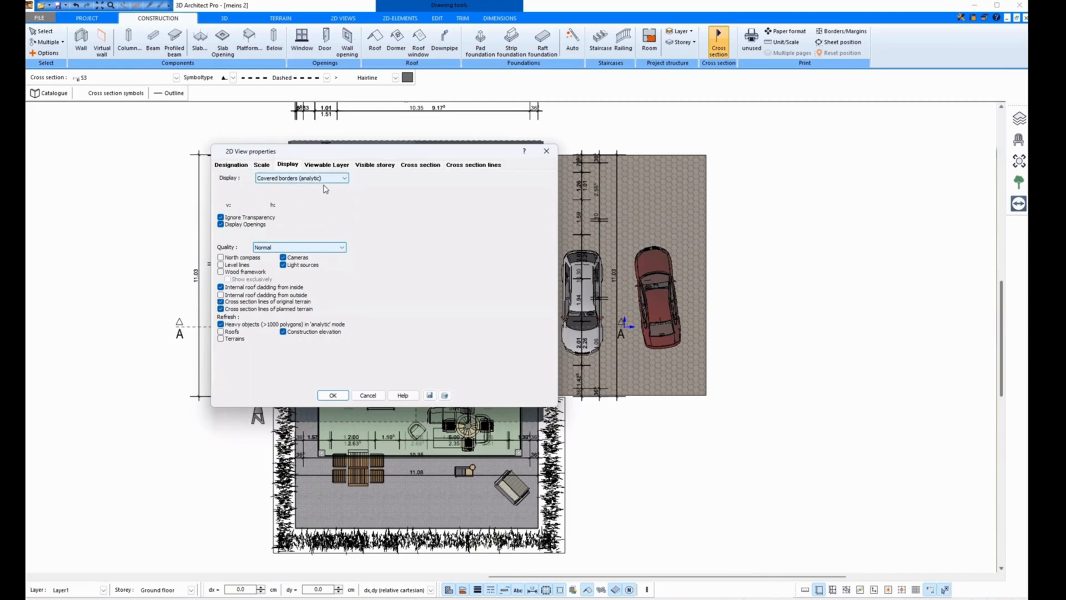
{"action": "mouse_move", "coordinate": [373, 191]}
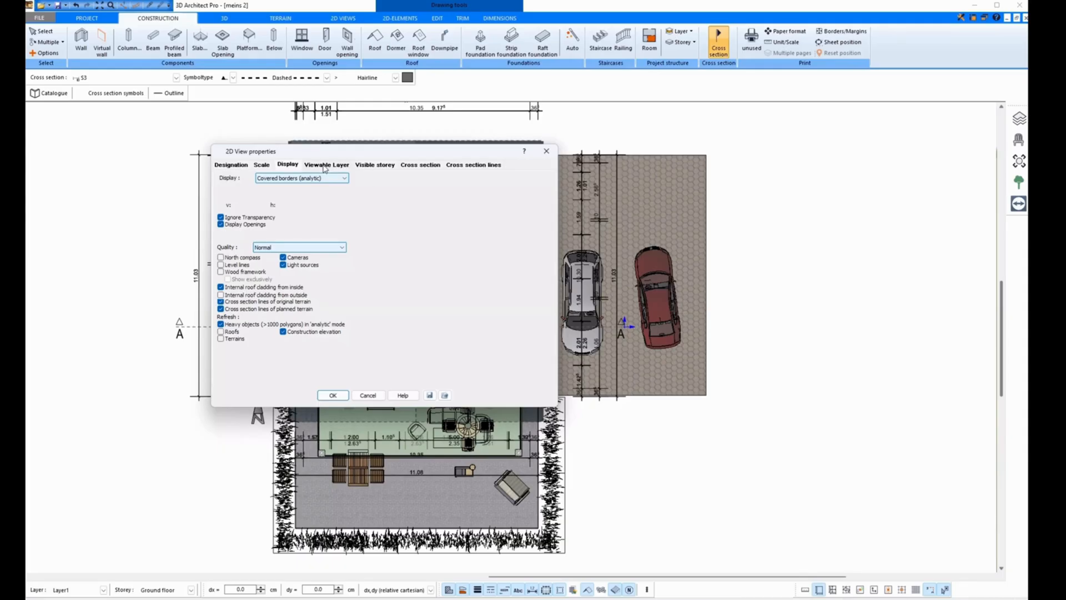
- Keep all layers and storeys visible, leave Depth off, and confirm to generate section A–A
{"action": "left_click", "coordinate": [327, 165]}
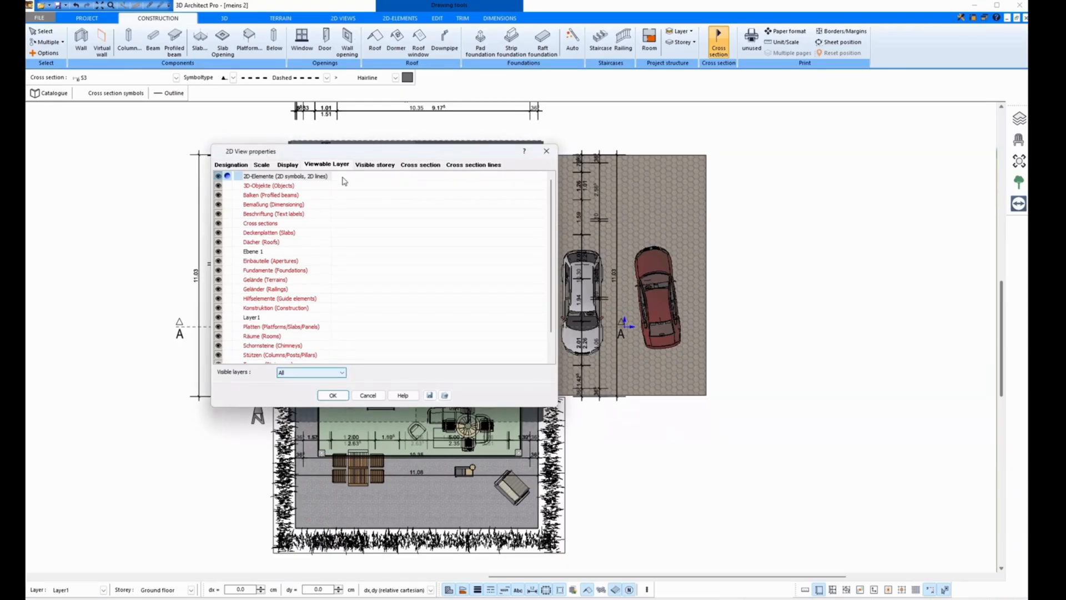
{"action": "left_click", "coordinate": [375, 164]}
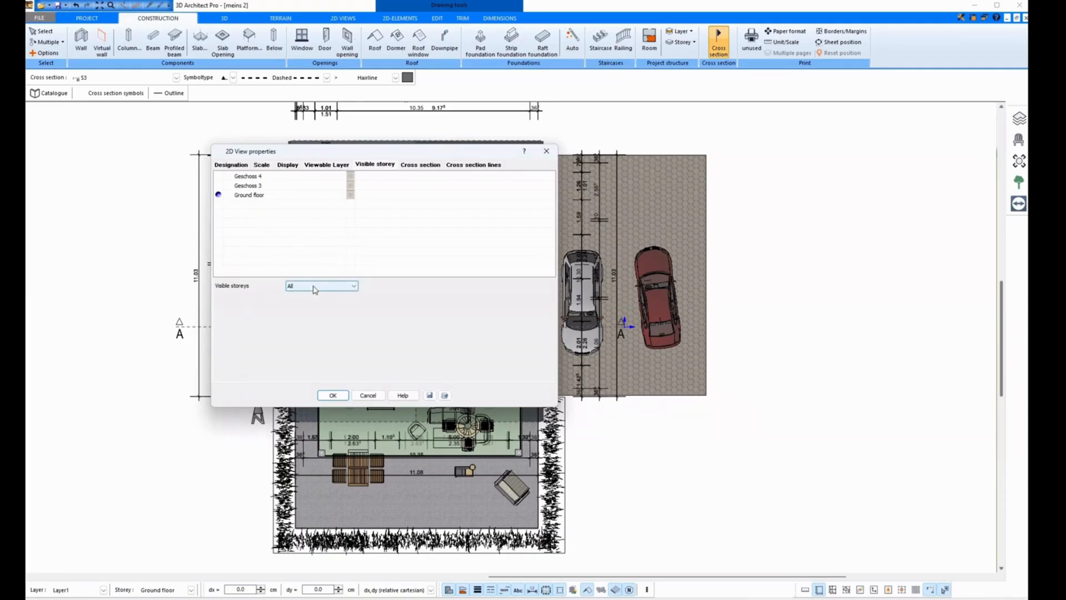
{"action": "mouse_move", "coordinate": [407, 175]}
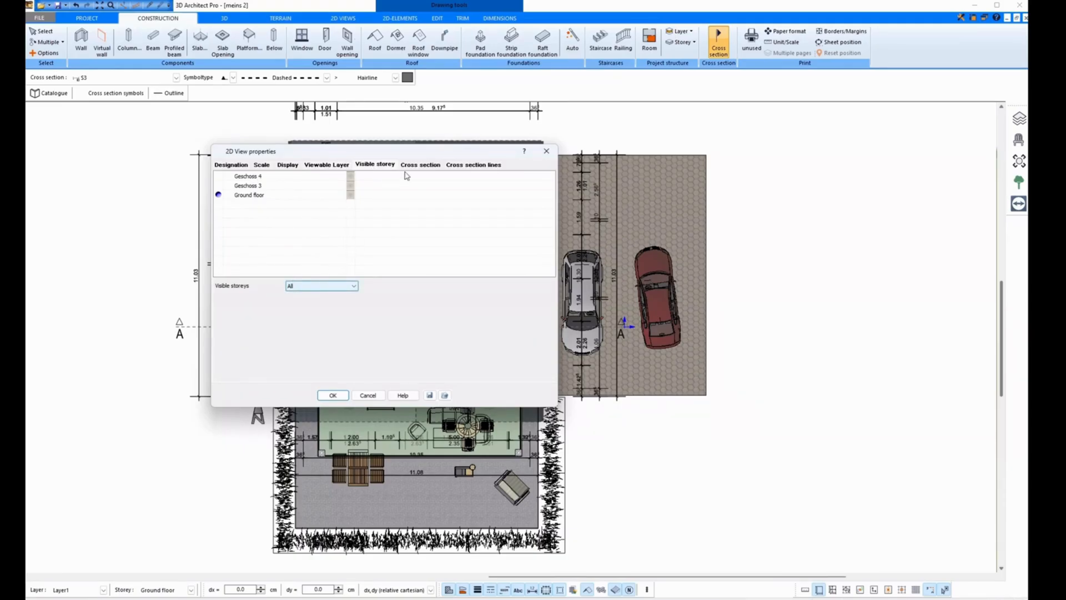
{"action": "left_click", "coordinate": [473, 165]}
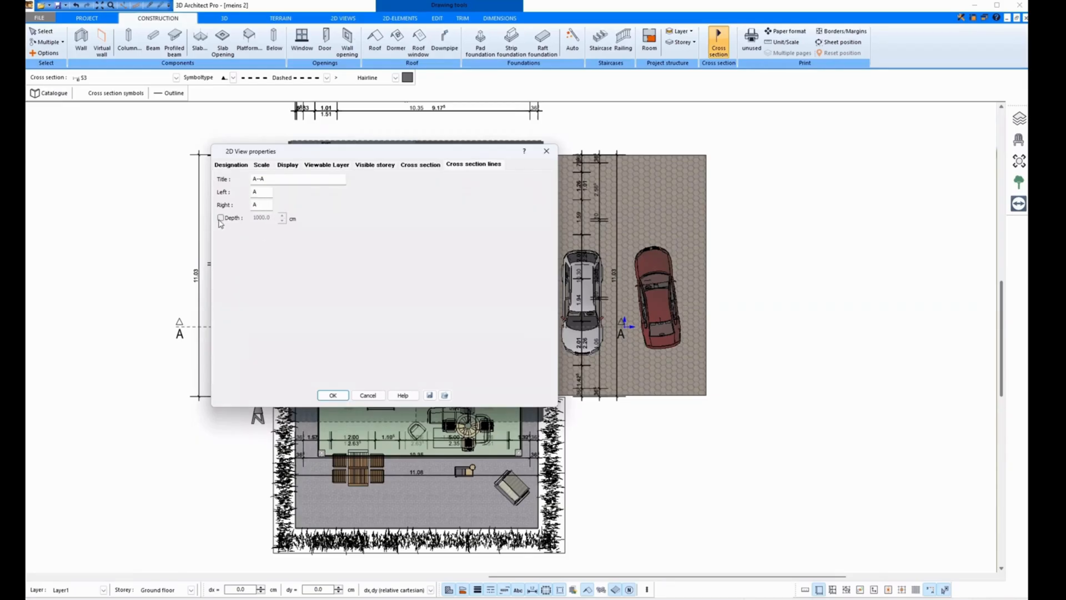
{"action": "left_click", "coordinate": [220, 218]}
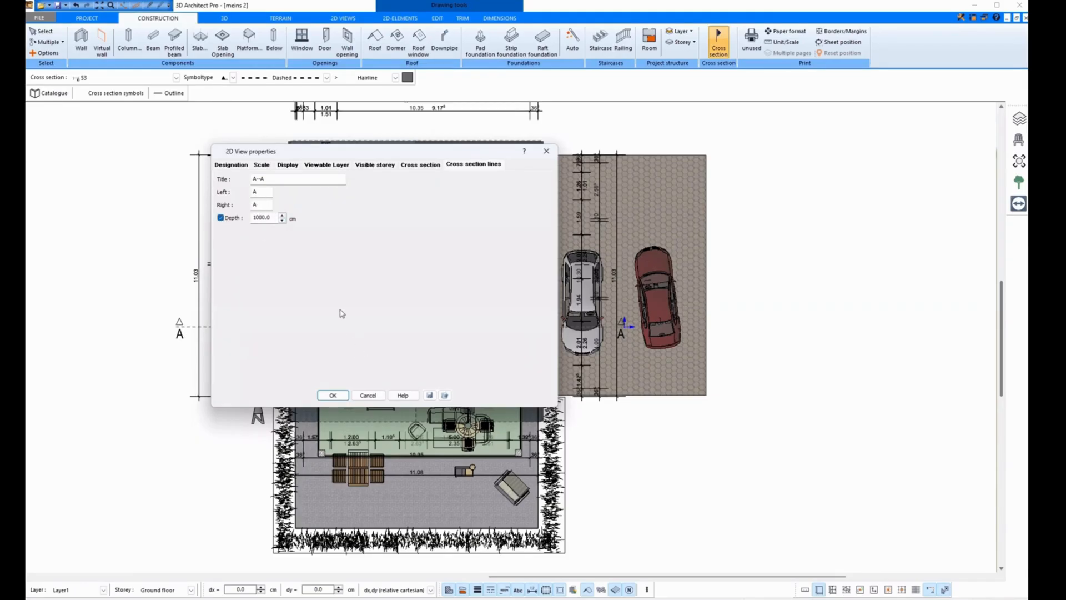
{"action": "mouse_move", "coordinate": [146, 330]}
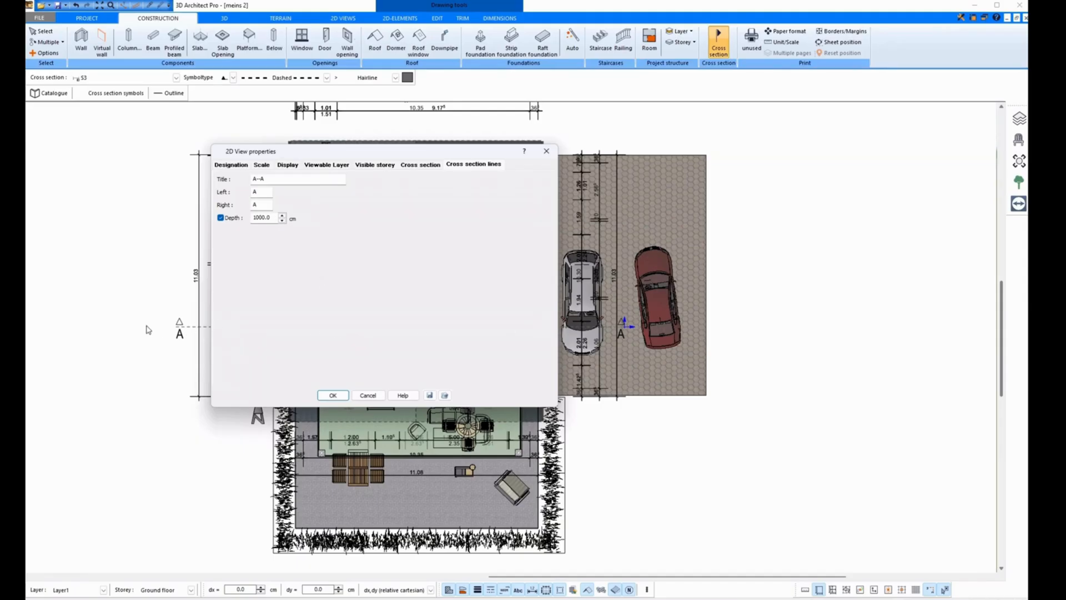
{"action": "left_click", "coordinate": [220, 218]}
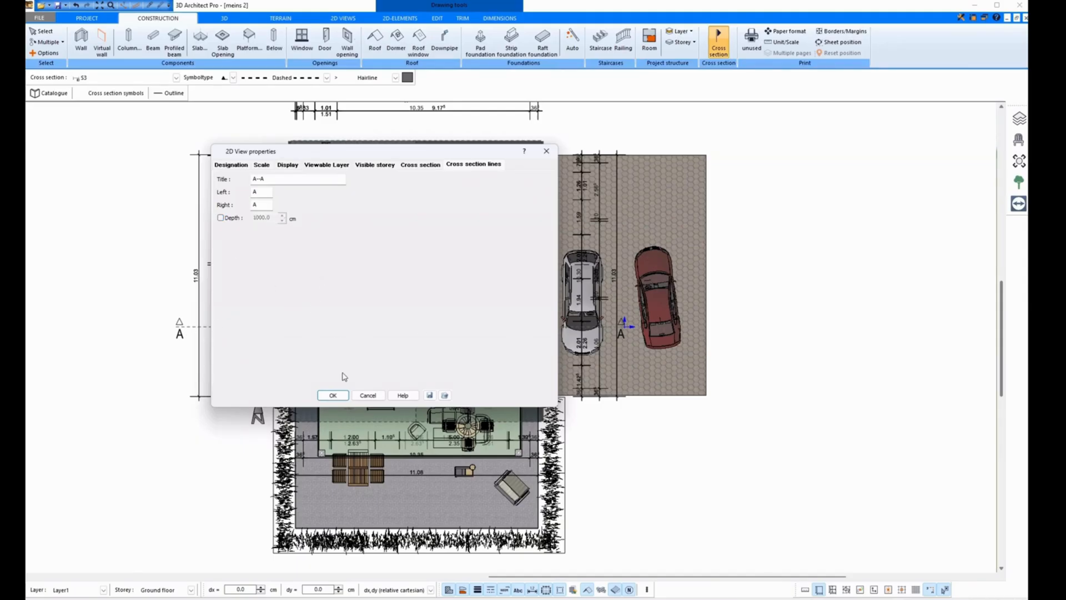
{"action": "left_click", "coordinate": [334, 395]}
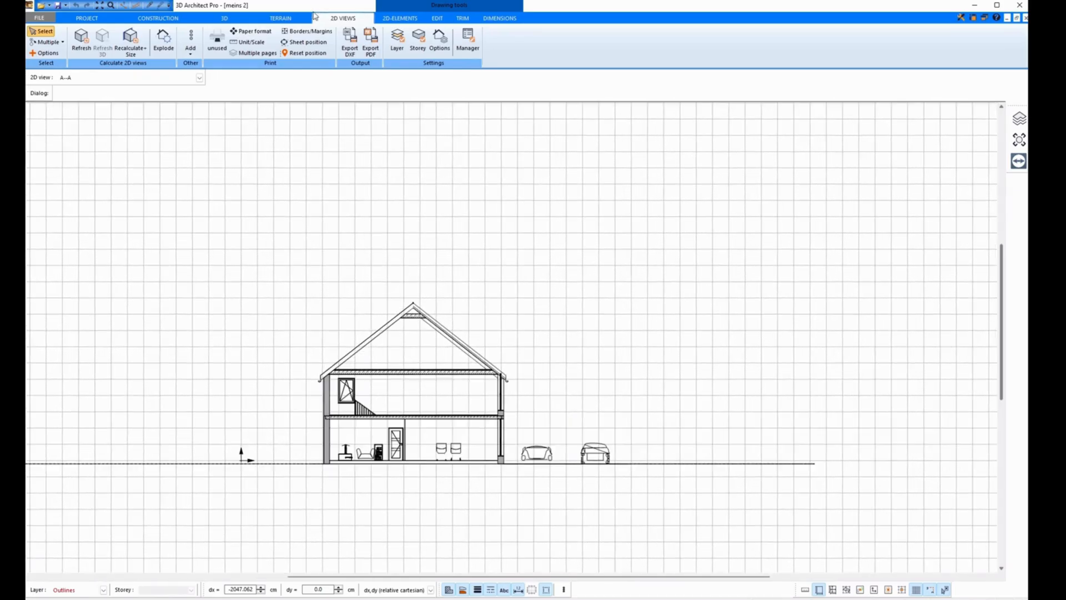
- Select A–A from the 2D view list, then return to the ground-floor plan
{"action": "left_click", "coordinate": [198, 78]}
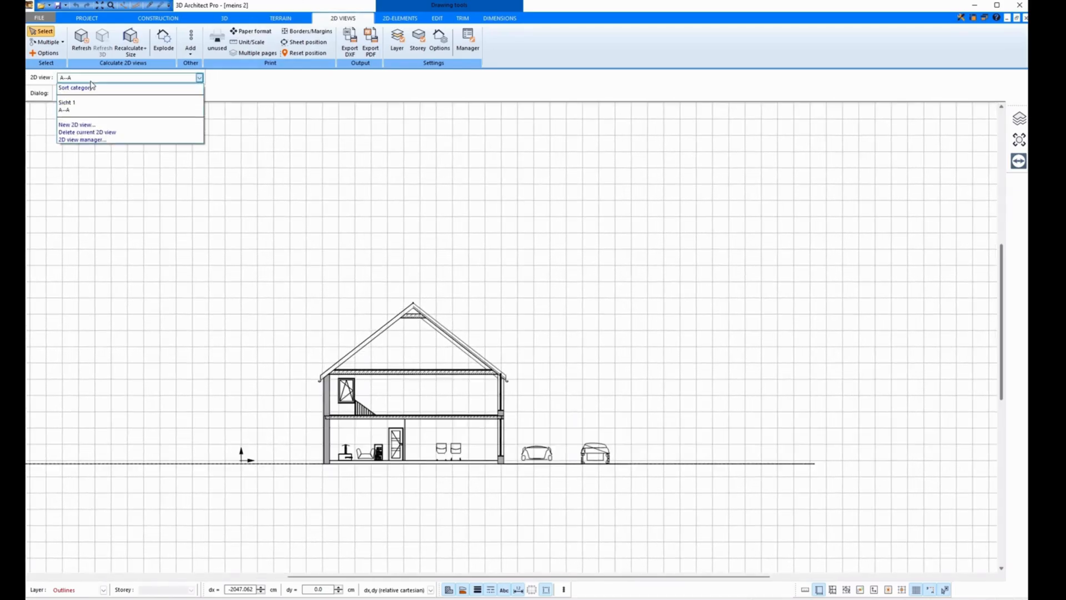
{"action": "mouse_move", "coordinate": [84, 113]}
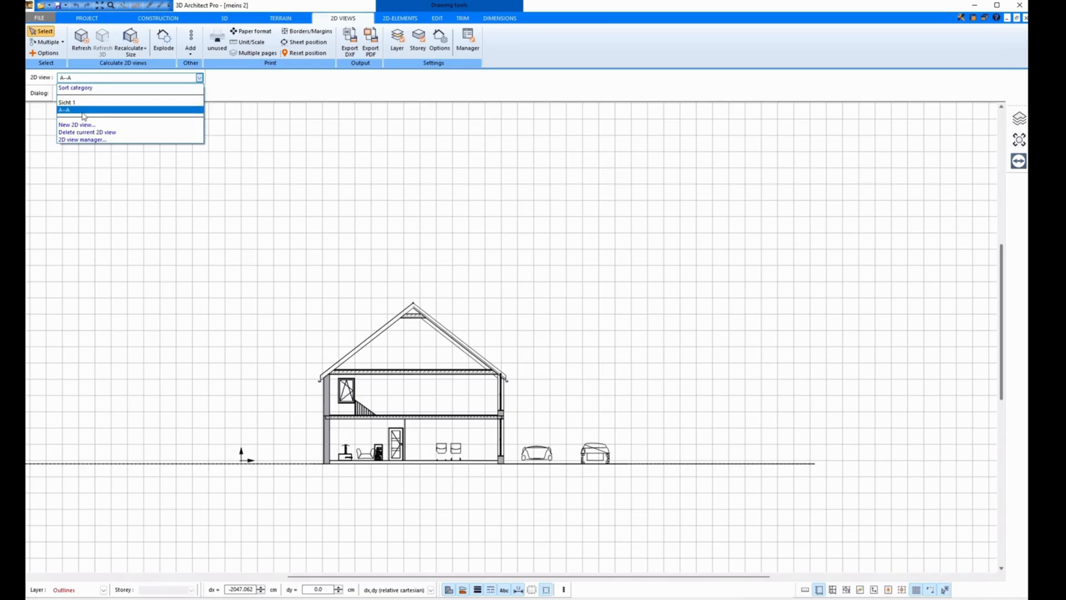
{"action": "left_click", "coordinate": [83, 110]}
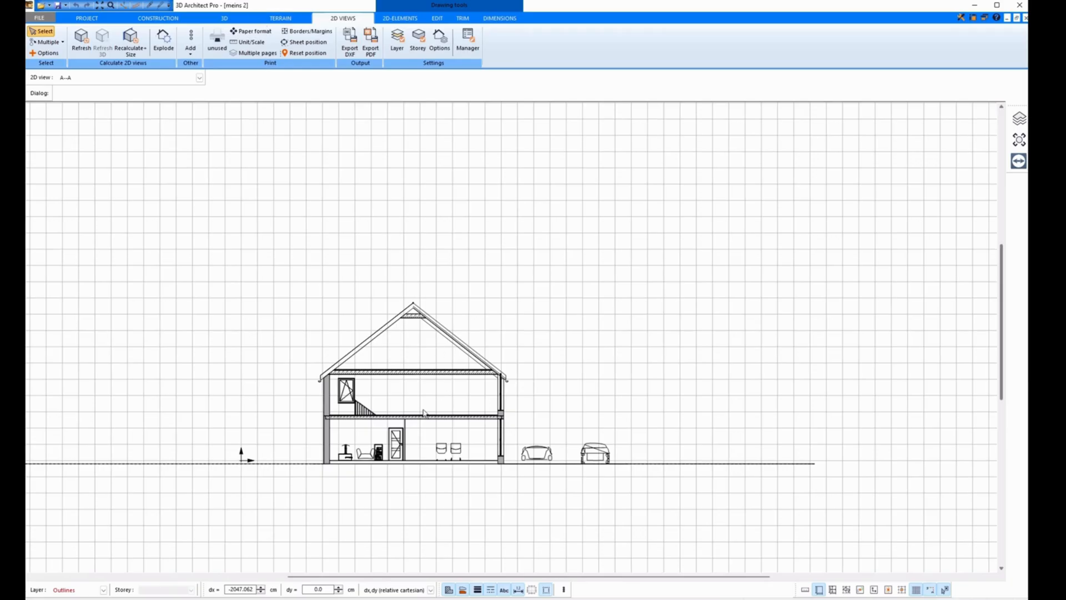
{"action": "mouse_move", "coordinate": [341, 342]}
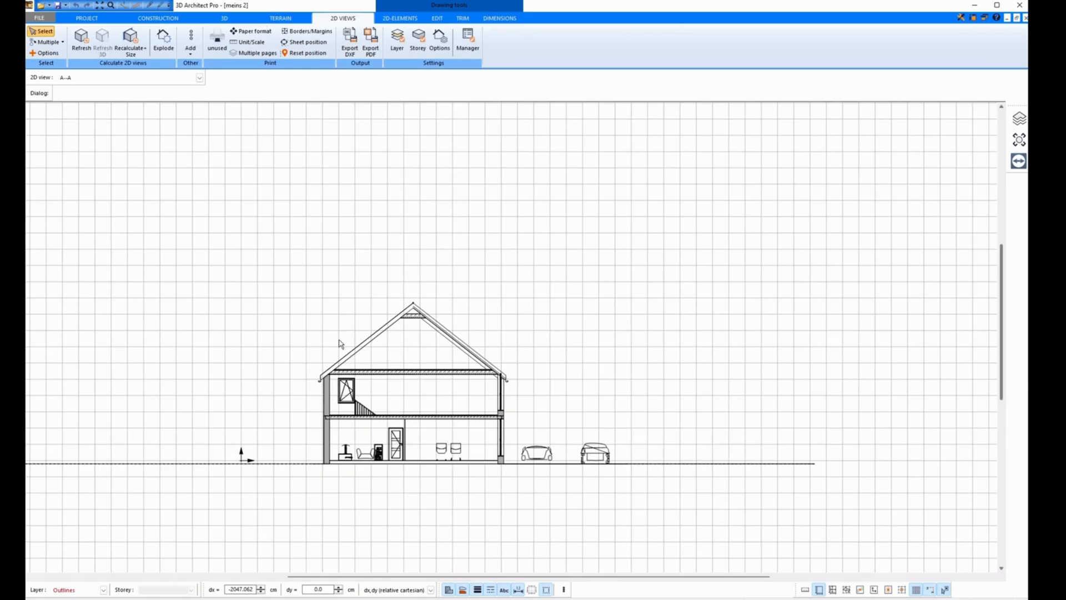
{"action": "left_click", "coordinate": [158, 18]}
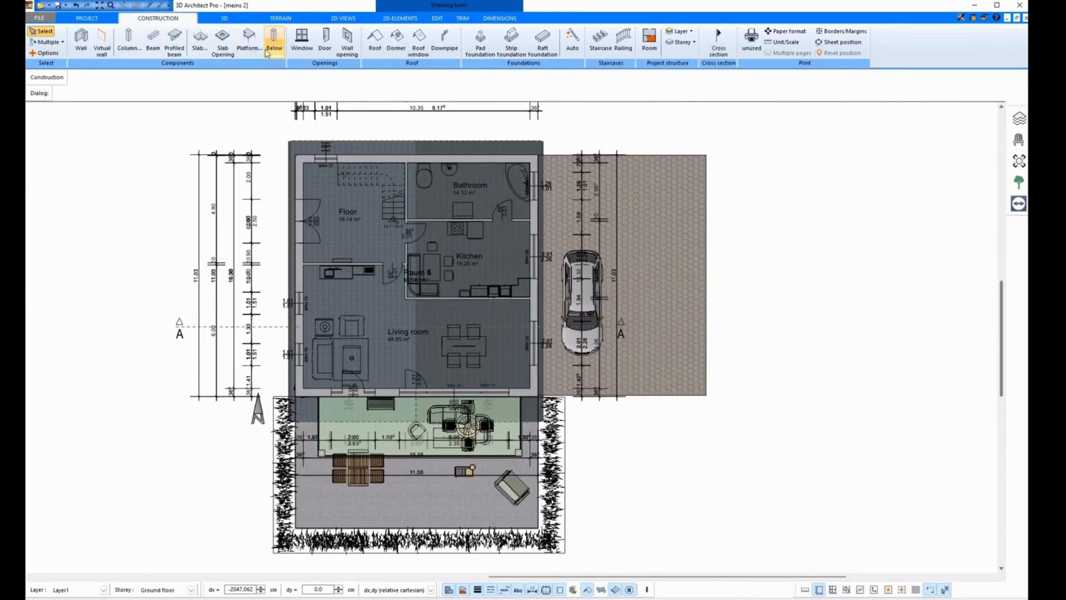
- Return to section A–A with the right-hand car deleted and start Explode
{"action": "left_click", "coordinate": [342, 17]}
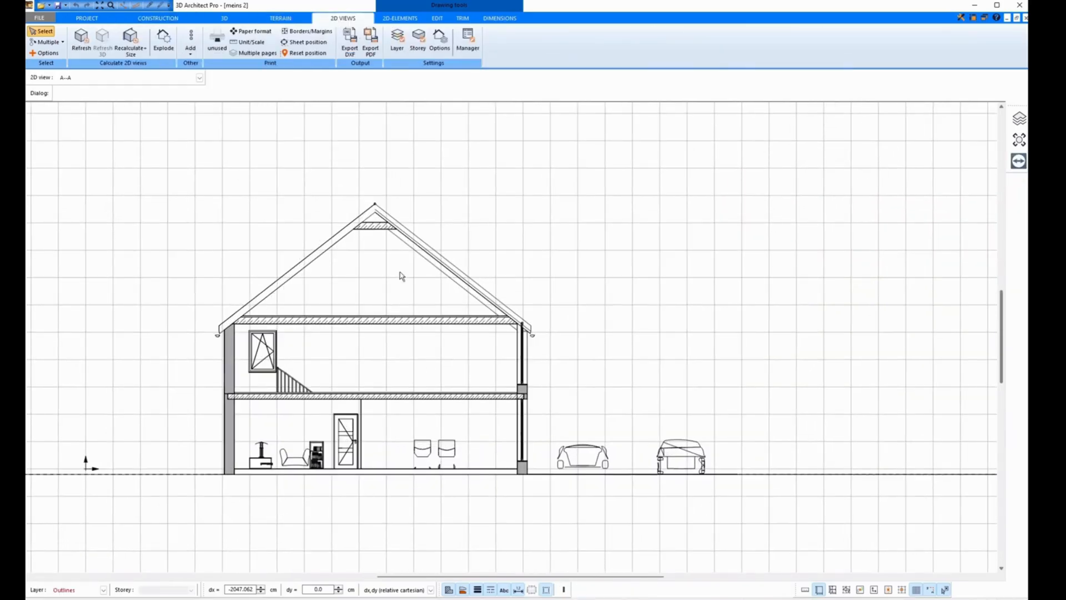
{"action": "mouse_move", "coordinate": [771, 439]}
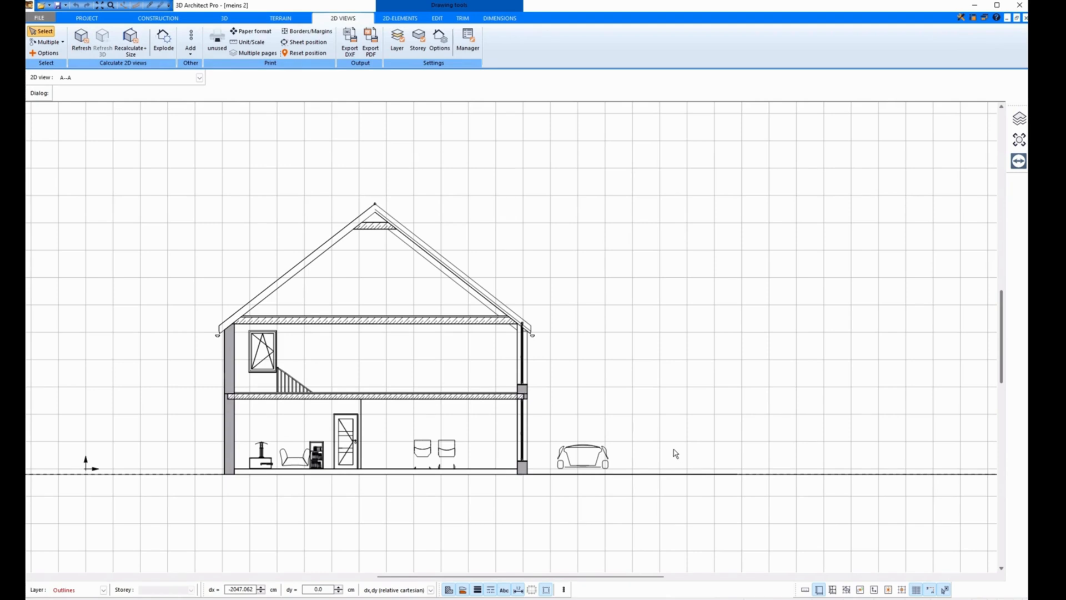
{"action": "mouse_move", "coordinate": [584, 397]}
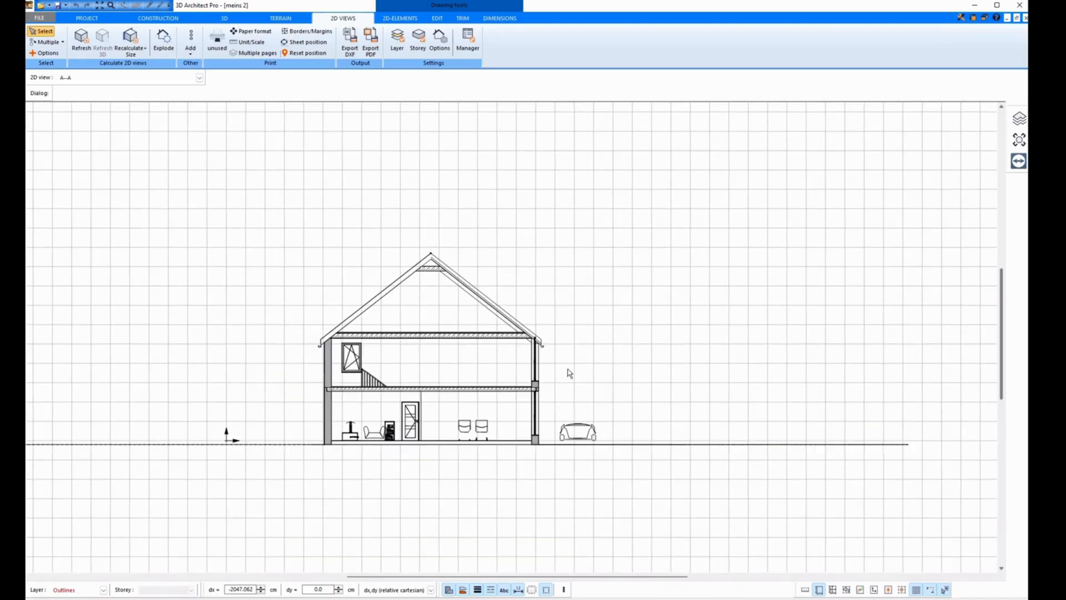
{"action": "left_click", "coordinate": [162, 39]}
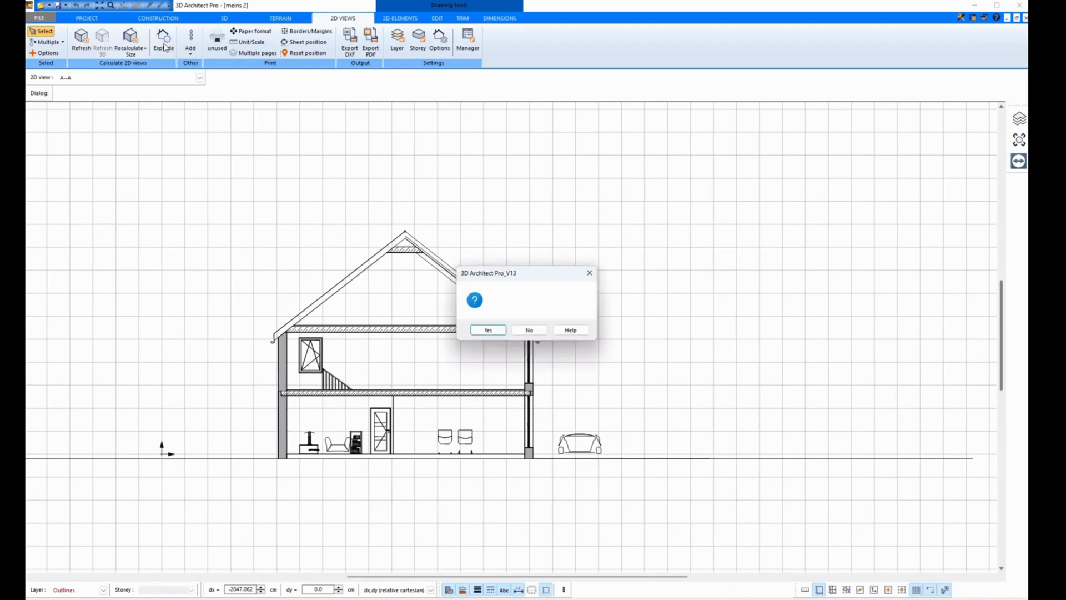
- Explode the section, remove the last car, shorten the ground line and clear the selection
{"action": "left_click", "coordinate": [489, 328]}
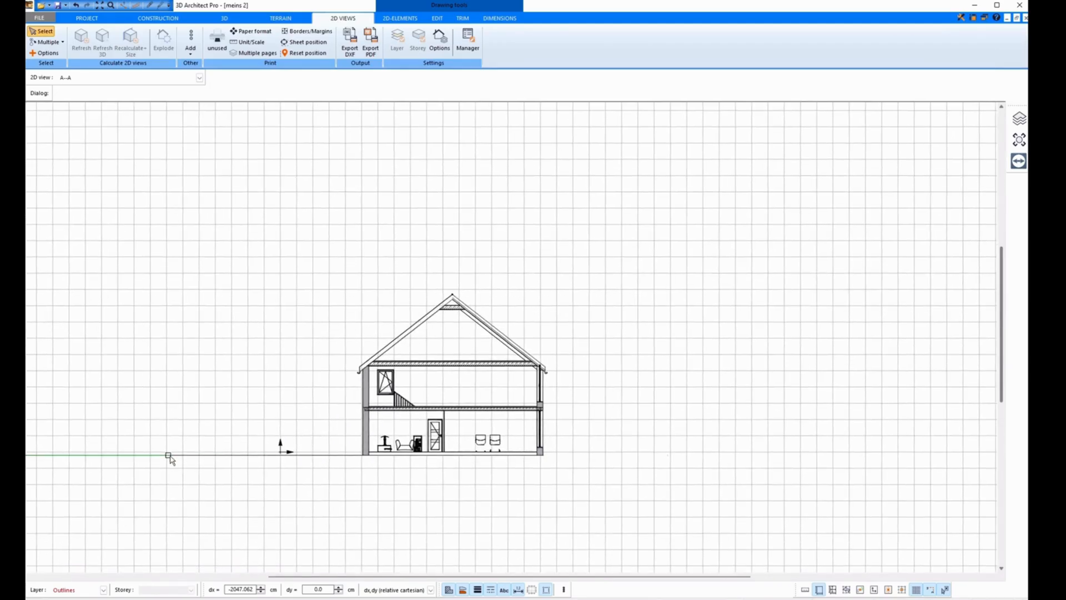
{"action": "left_click", "coordinate": [168, 453]}
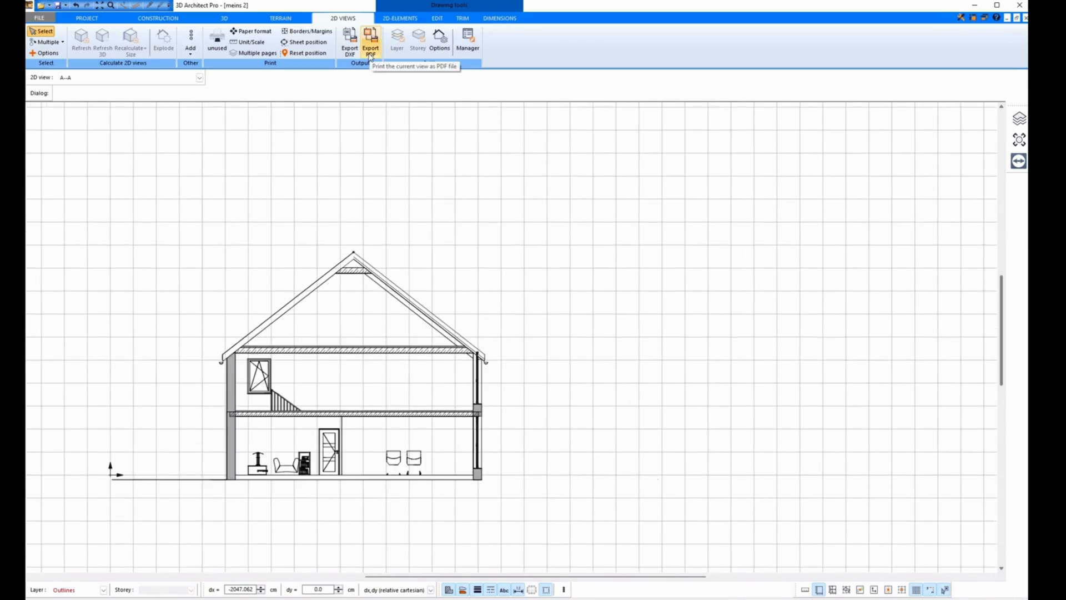
{"action": "mouse_move", "coordinate": [349, 39]}
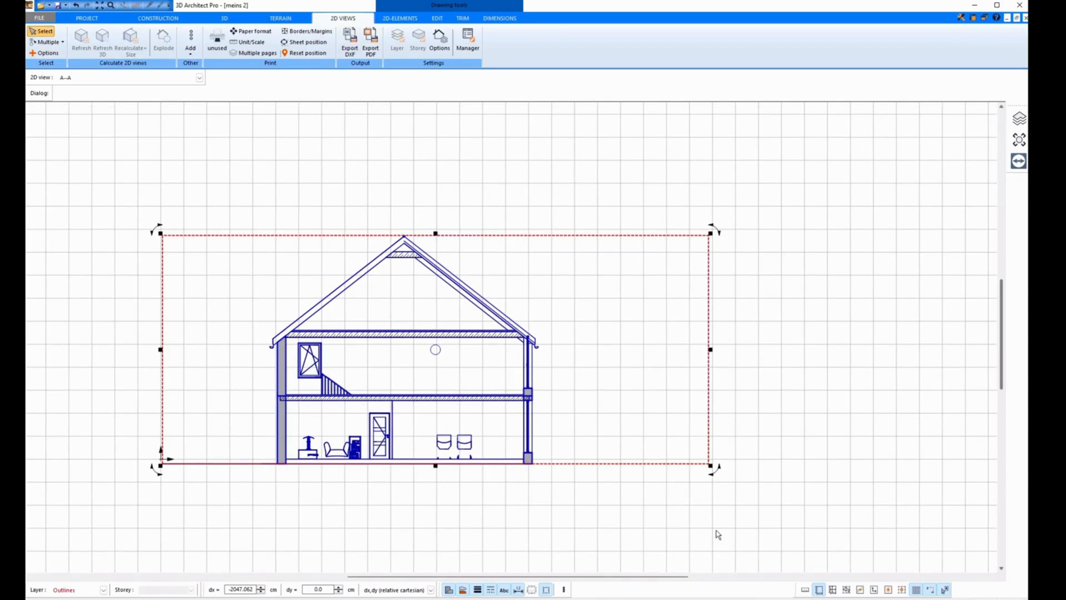
{"action": "left_click", "coordinate": [198, 77]}
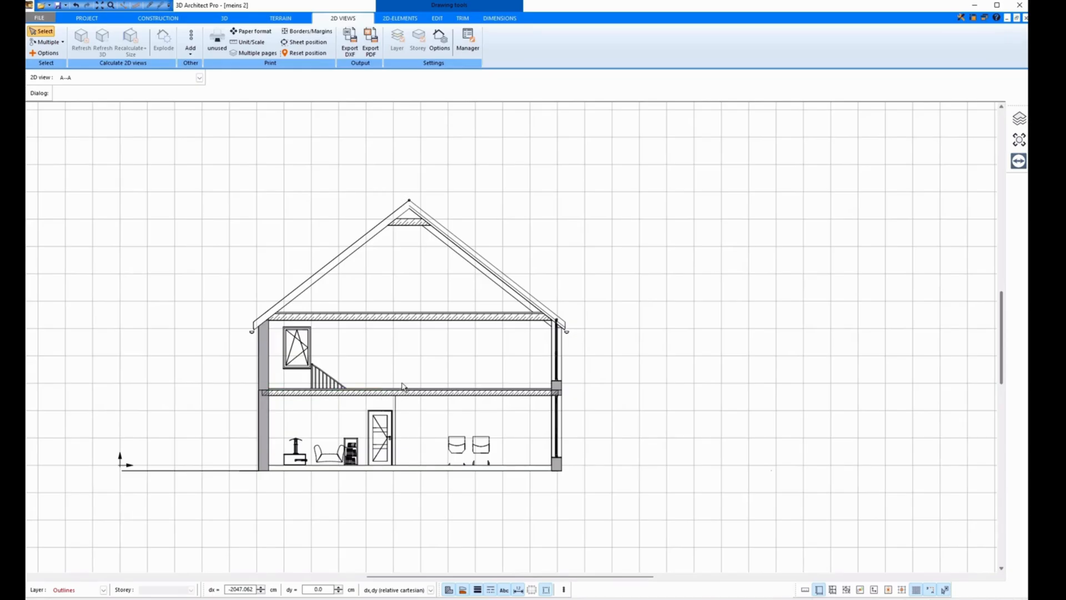
{"action": "left_click", "coordinate": [500, 18]}
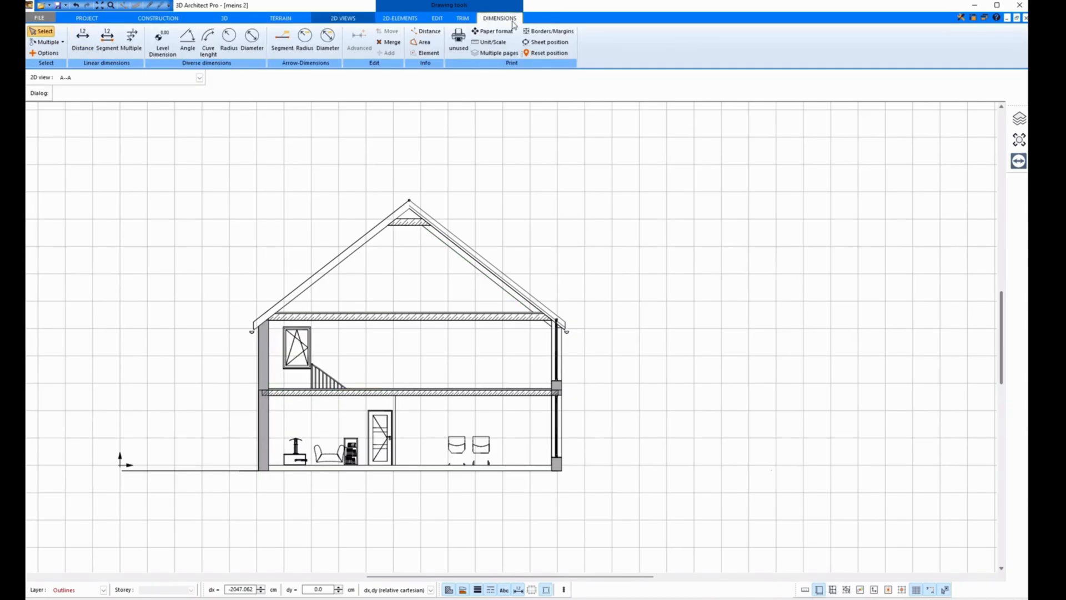
- Dimension the wall heights and the 10.35 overall width, then place a ground-floor level marker
{"action": "left_click", "coordinate": [83, 40]}
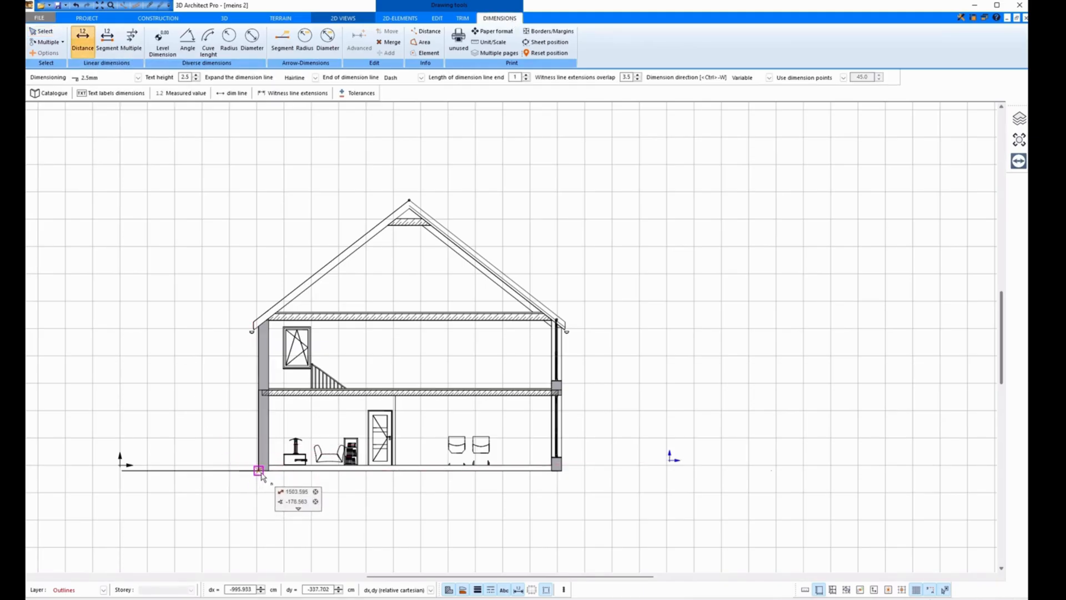
{"action": "left_click", "coordinate": [258, 399]}
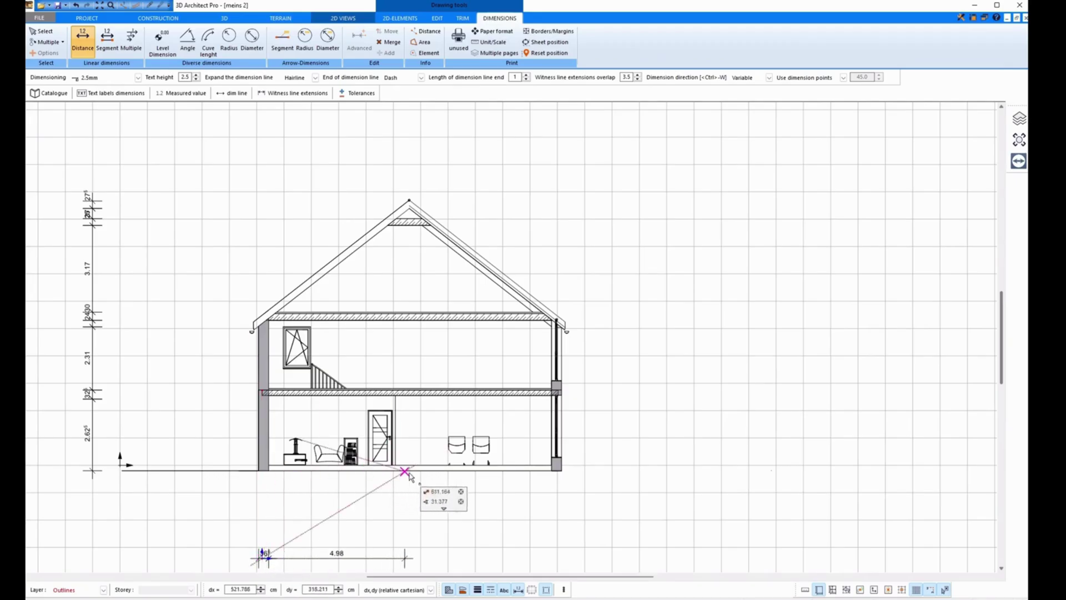
{"action": "left_click", "coordinate": [559, 470]}
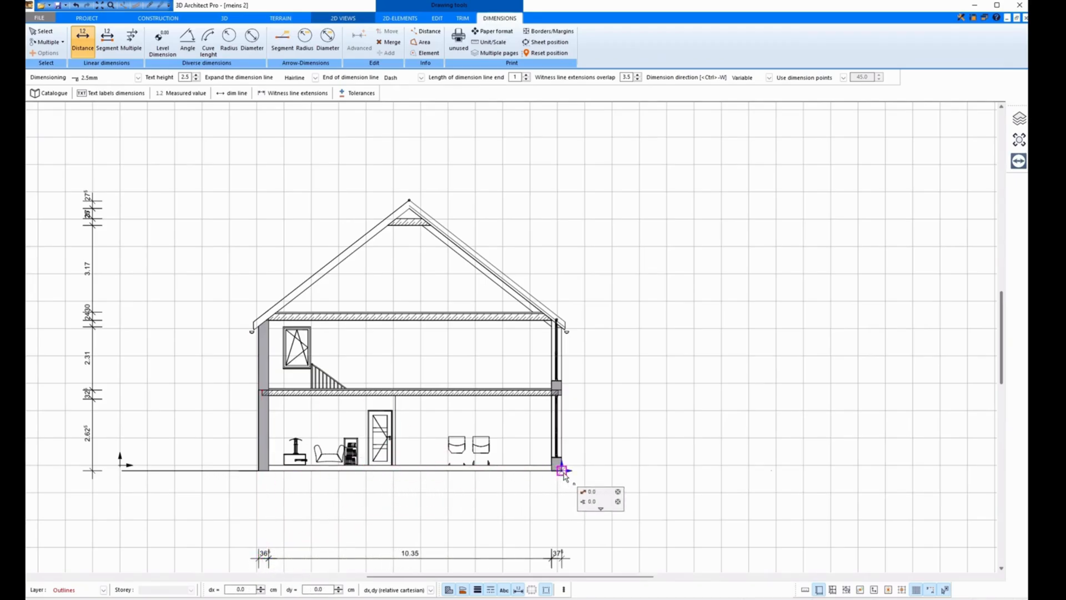
{"action": "left_click_drag", "start_coordinate": [562, 469], "coordinate": [575, 177]}
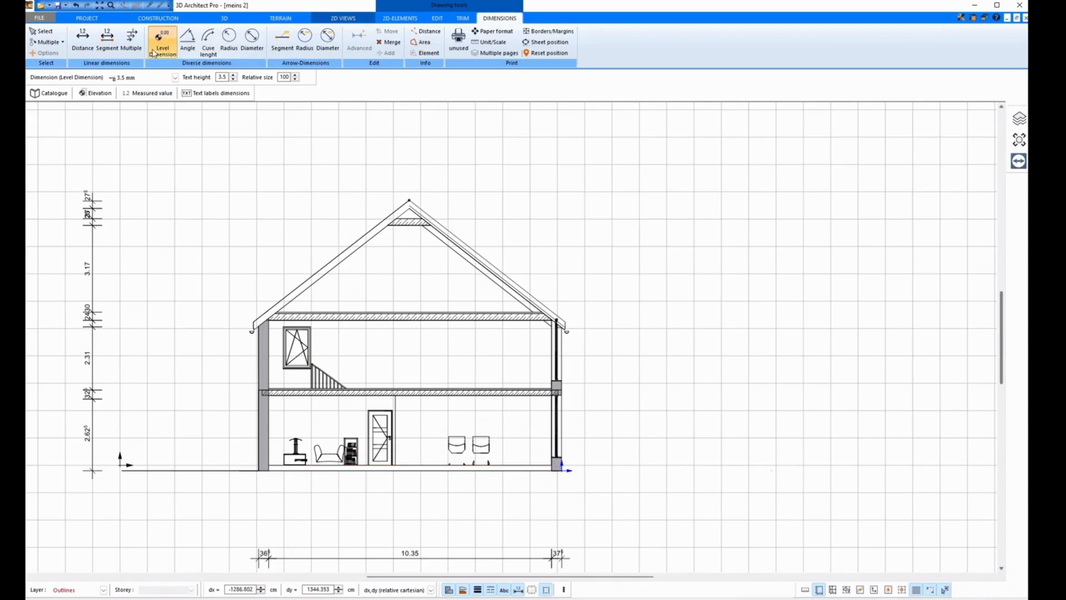
{"action": "left_click", "coordinate": [513, 466]}
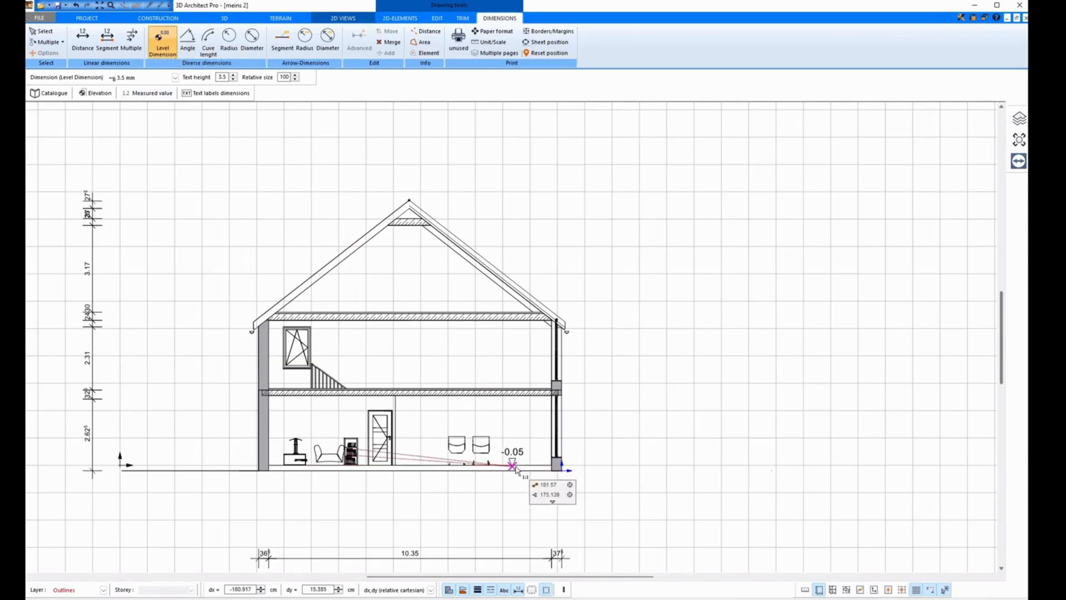